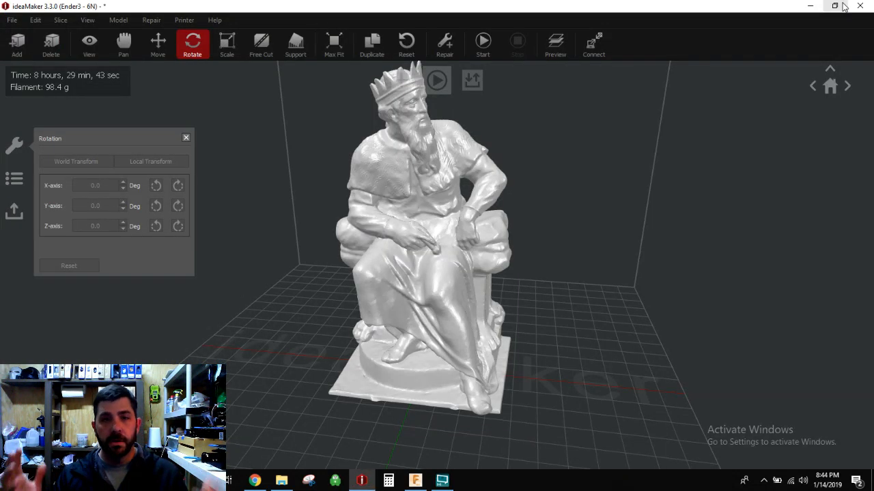
mouse_move(834, 6)
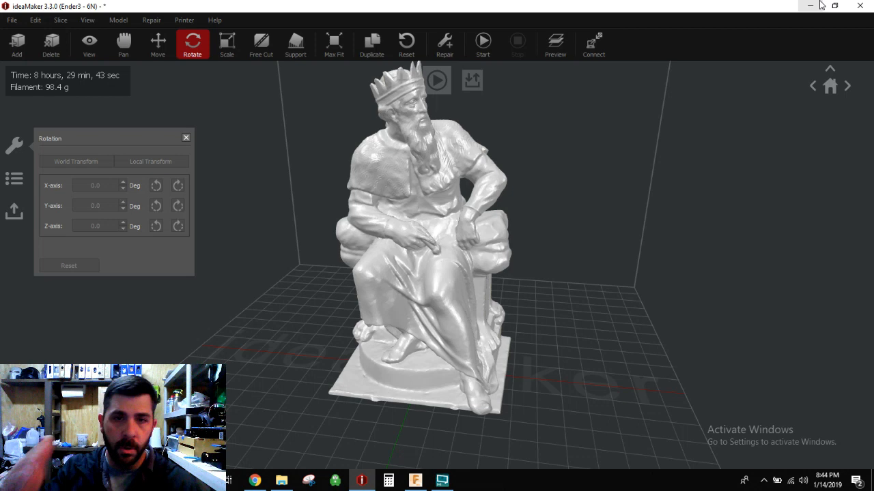
mouse_move(809, 5)
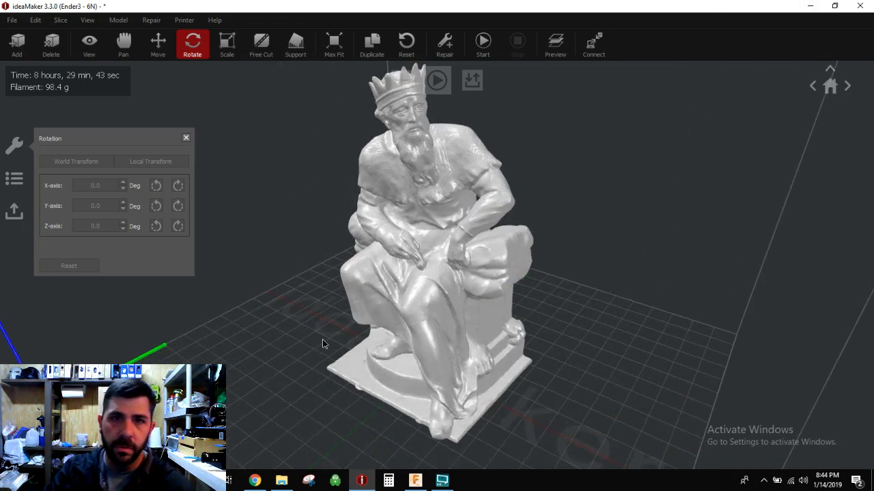
Orbit the view to a more frontal angle on the crowned king statue.
drag(324, 343, 292, 312)
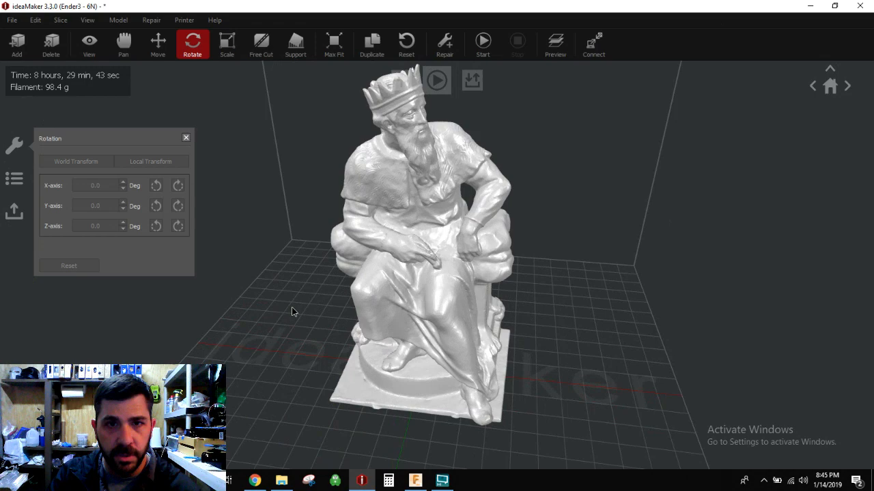
drag(293, 312, 327, 320)
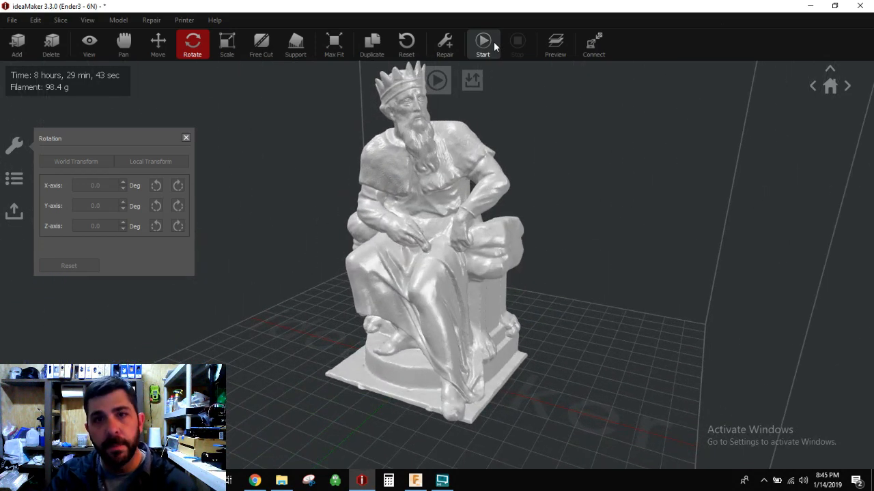
mouse_move(483, 42)
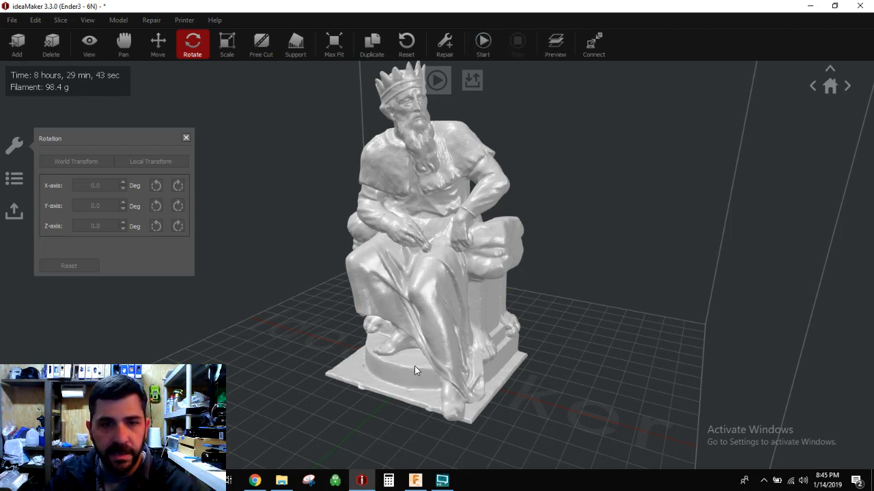
mouse_move(413, 379)
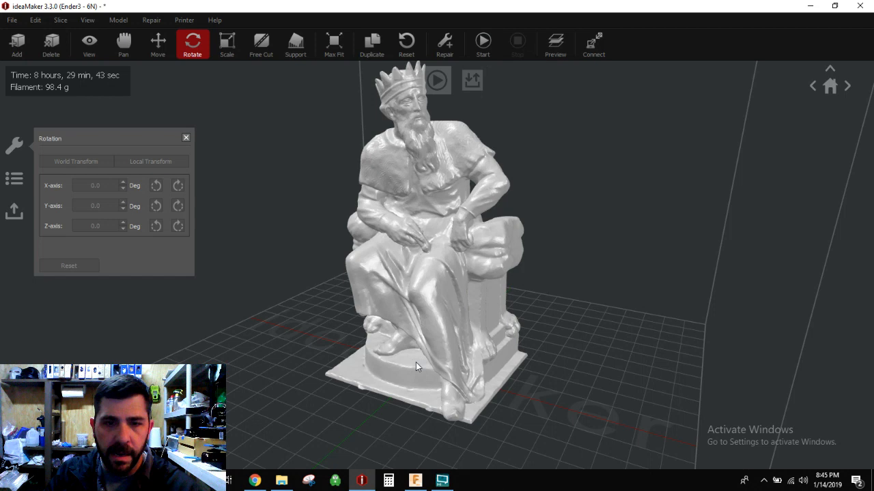
mouse_move(421, 361)
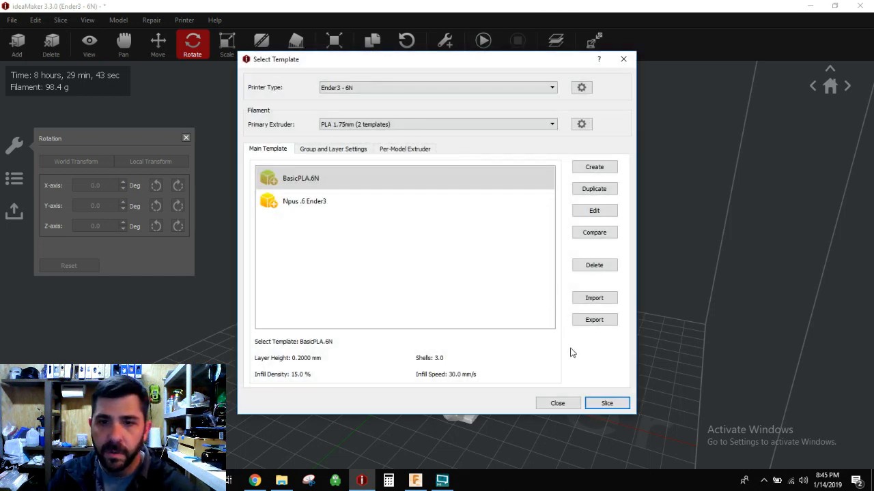
Slice with BasicPLA.6N, yielding an 8 h 29 min, 98.4 g, $14.76 estimate.
click(606, 403)
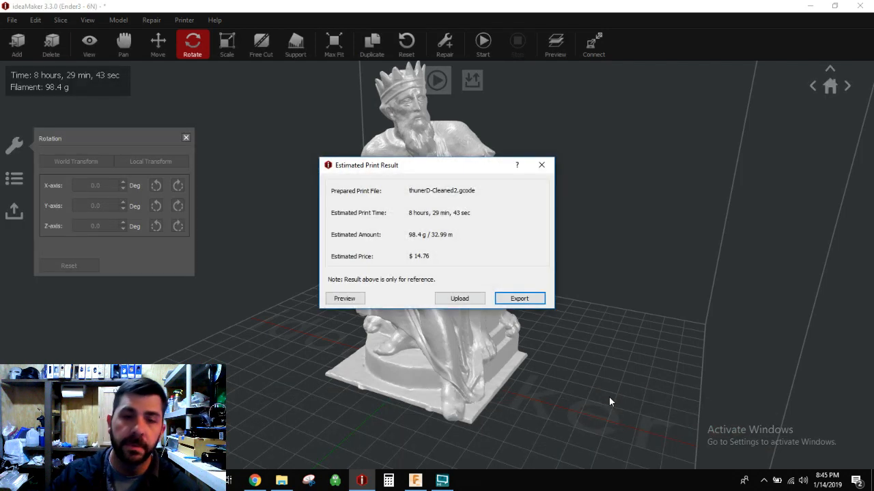
mouse_move(475, 169)
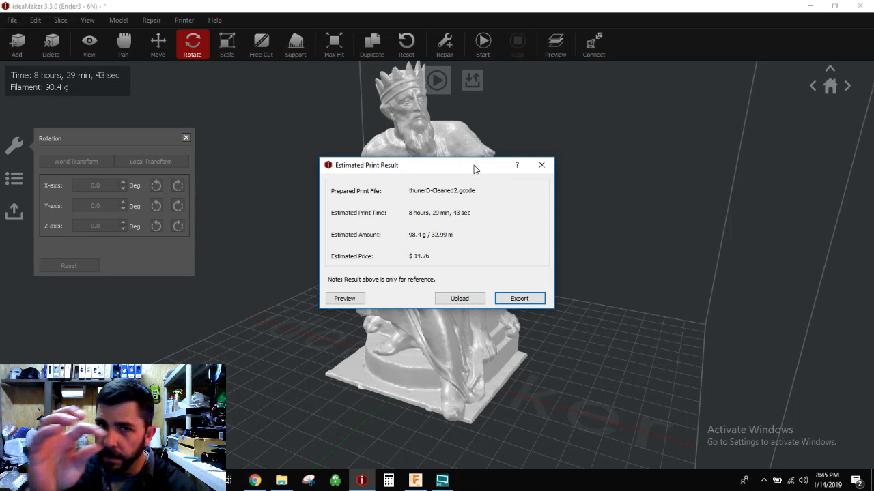
mouse_move(460, 227)
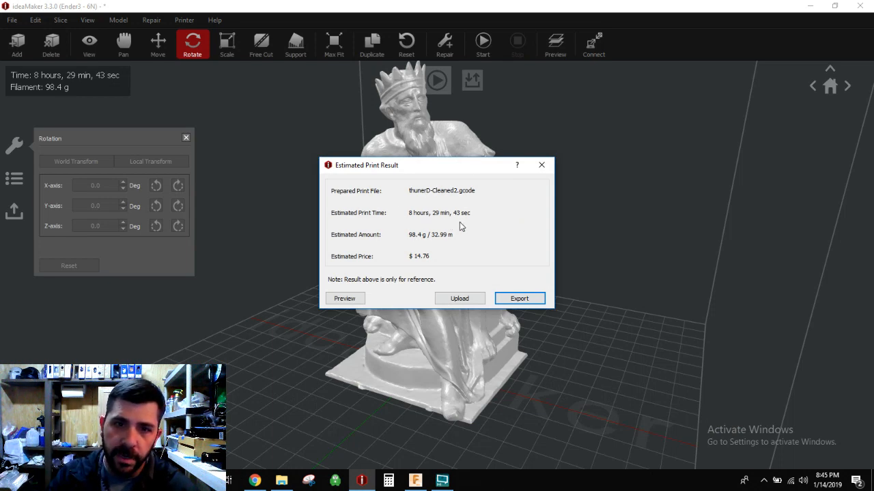
mouse_move(412, 239)
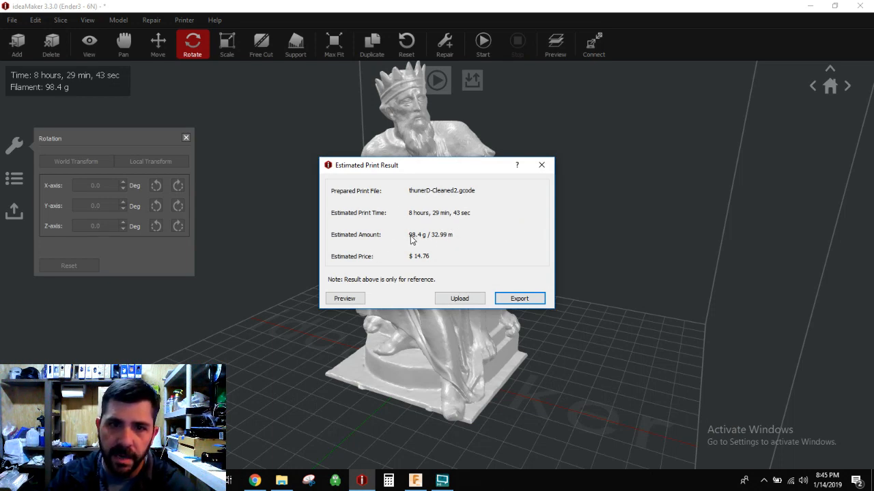
mouse_move(387, 254)
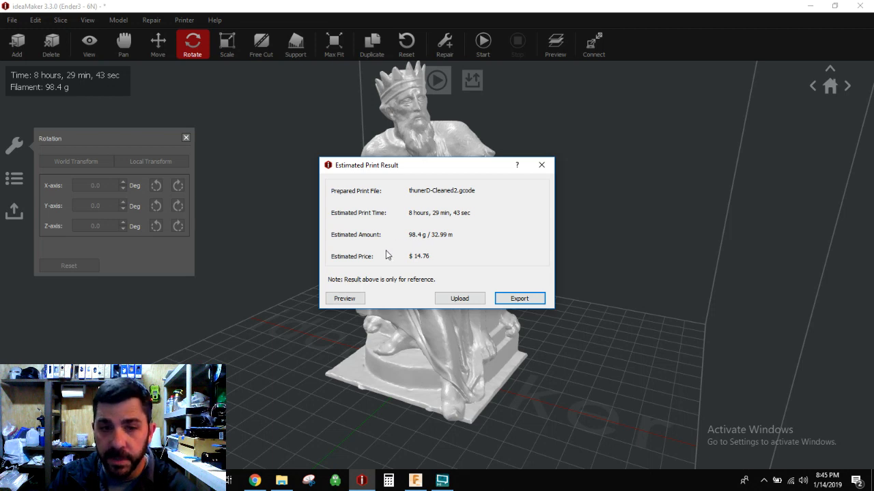
mouse_move(344, 298)
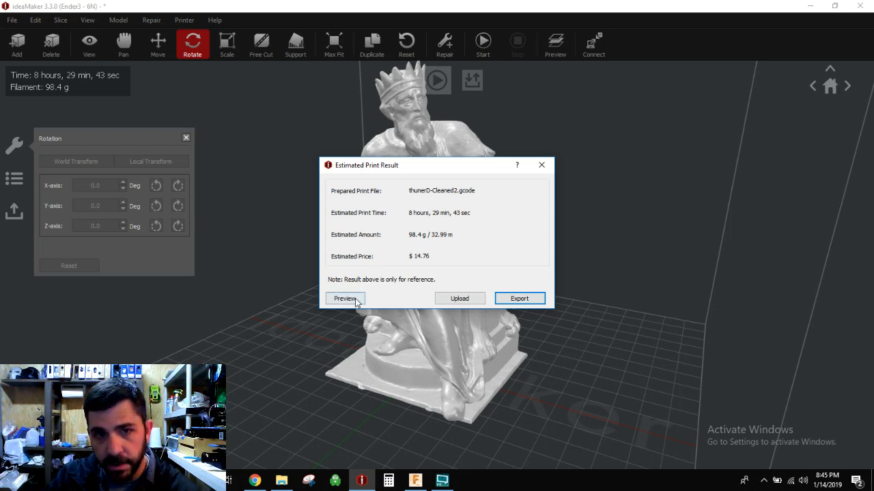
Preview the sliced statue and lower the layer slider to layer 76, showing honeycomb infill.
click(345, 299)
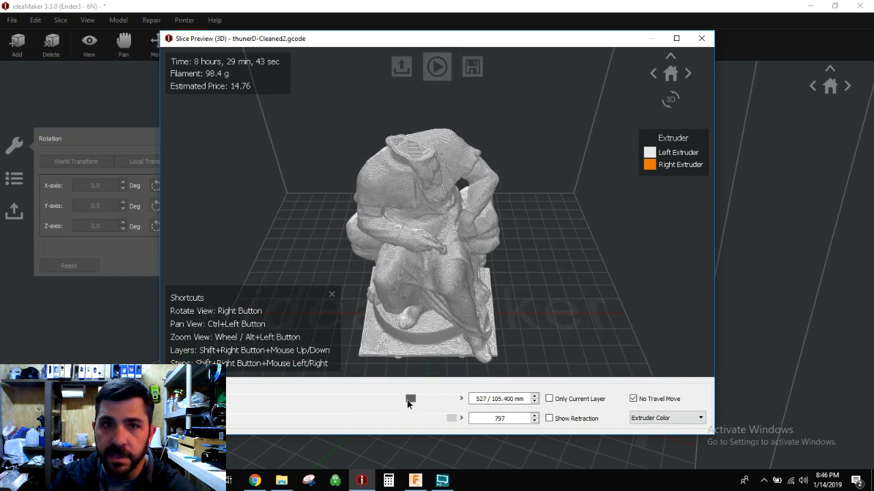
drag(410, 399, 374, 399)
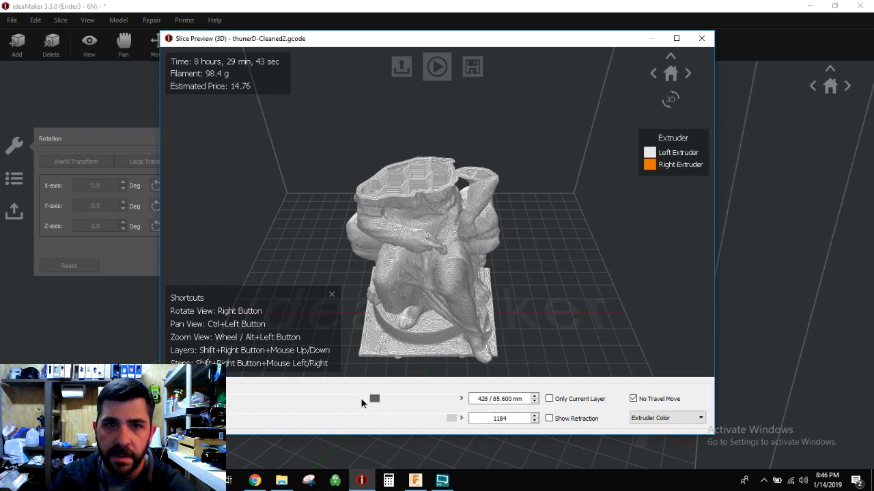
drag(374, 399, 294, 398)
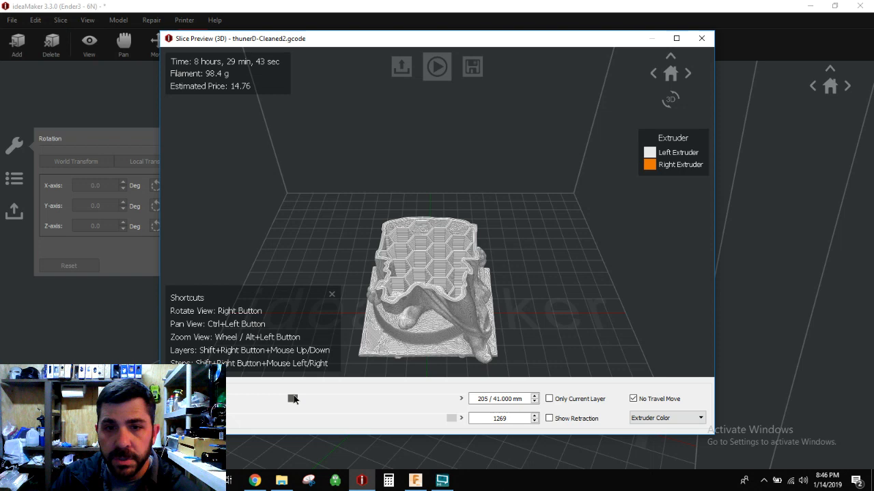
drag(293, 398, 317, 398)
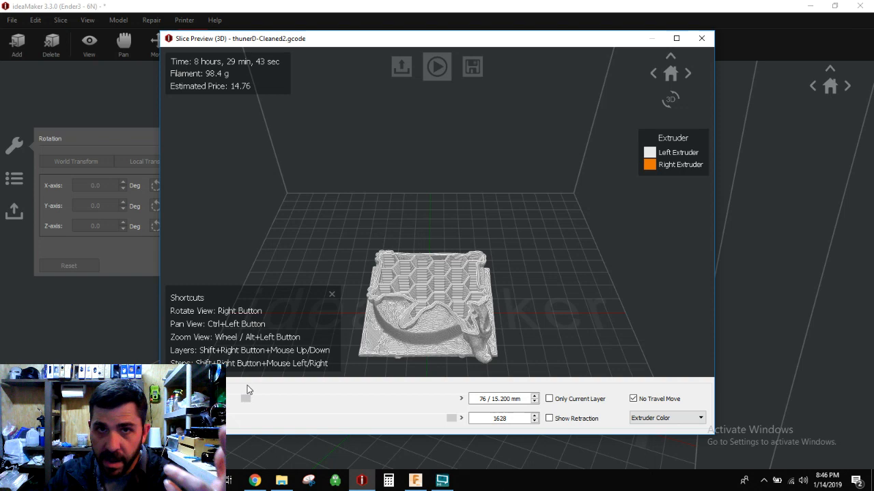
mouse_move(406, 398)
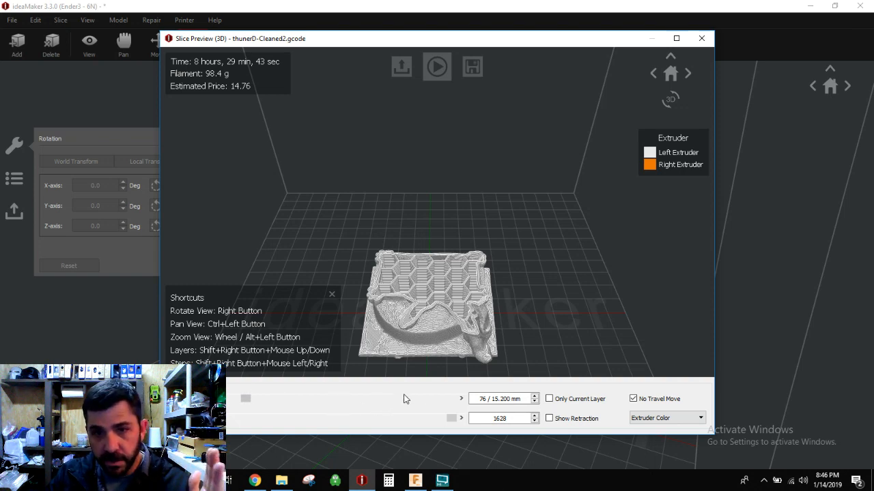
mouse_move(350, 140)
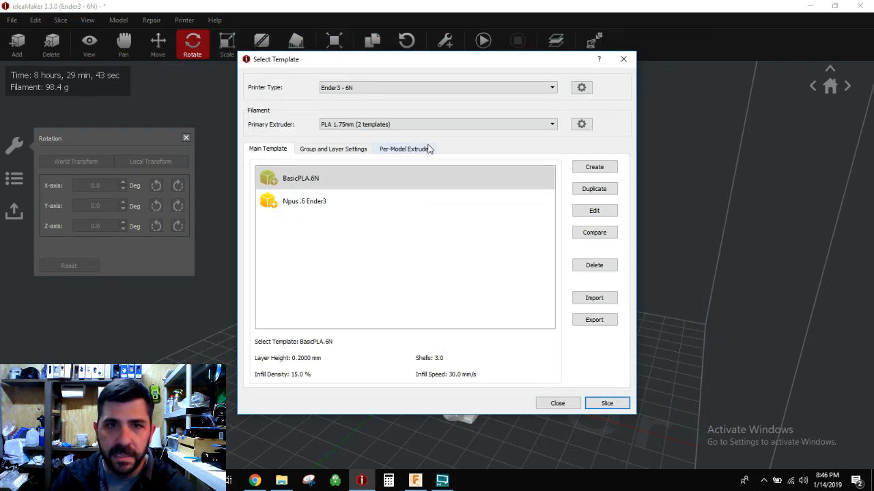
Show the statue group's Group and Layer Settings, with no per-layer settings yet.
click(333, 148)
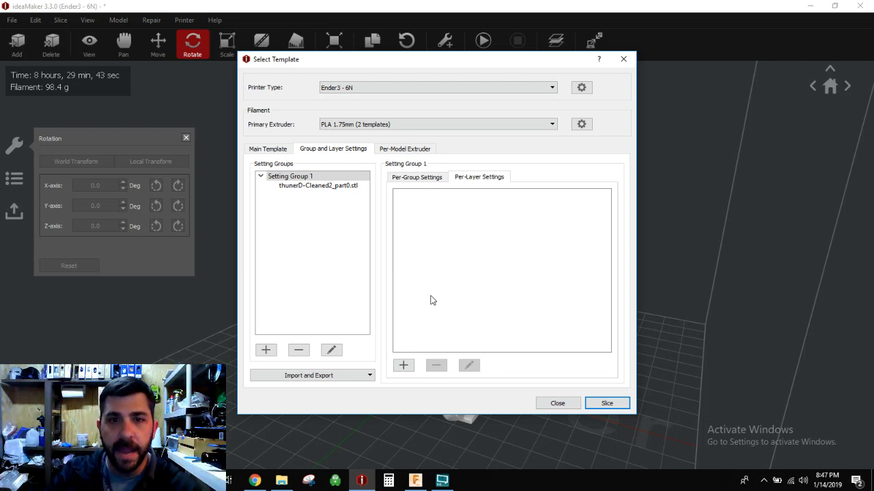
Create a per-layer setting and add the full Infill category alongside layer height.
click(403, 365)
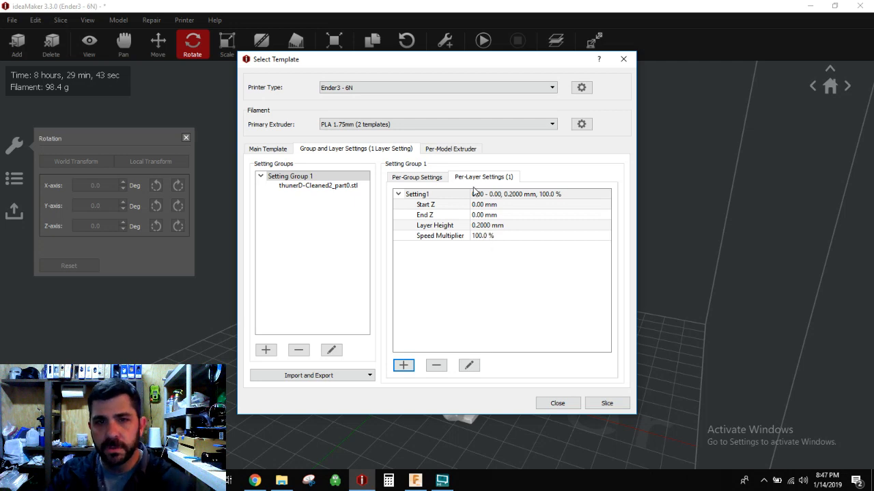
mouse_move(444, 202)
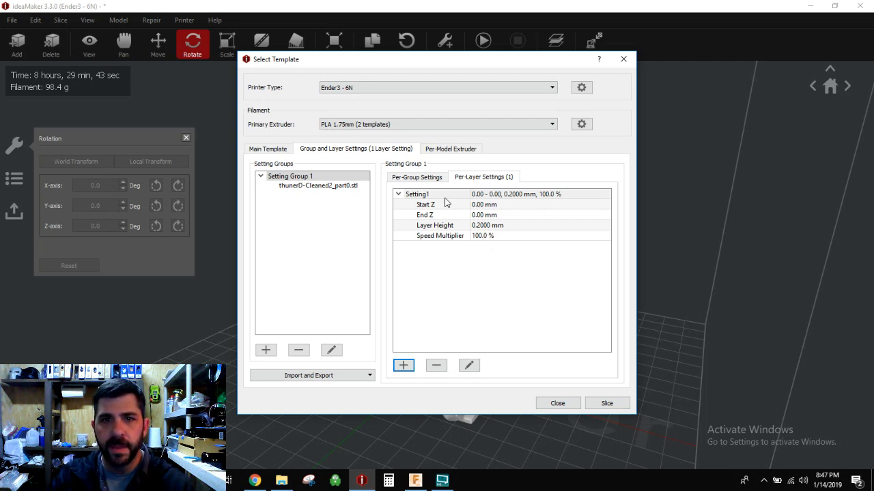
mouse_move(536, 196)
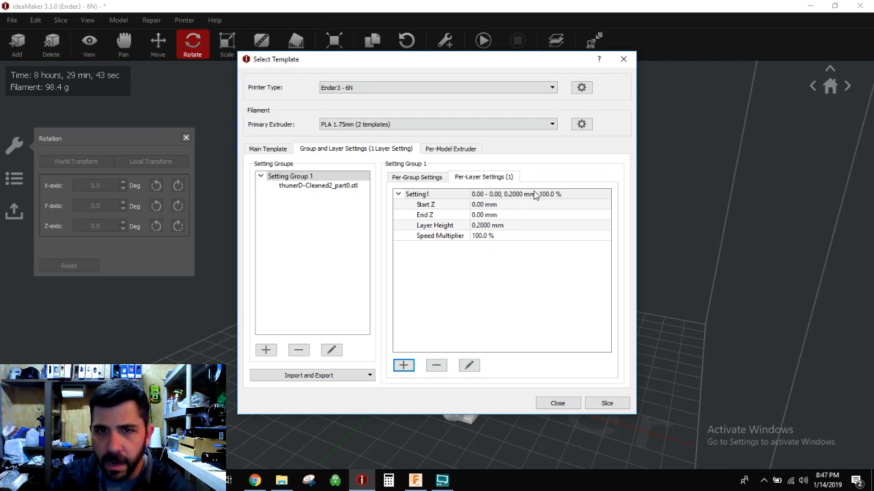
mouse_move(468, 234)
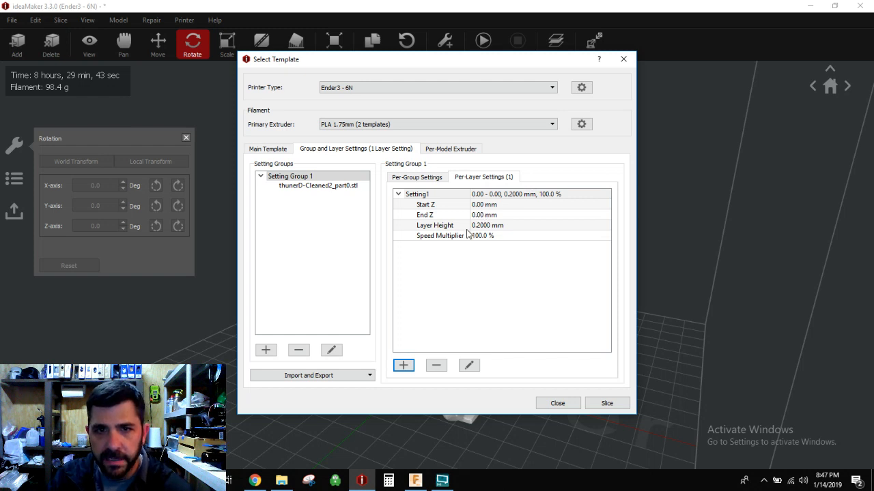
mouse_move(475, 254)
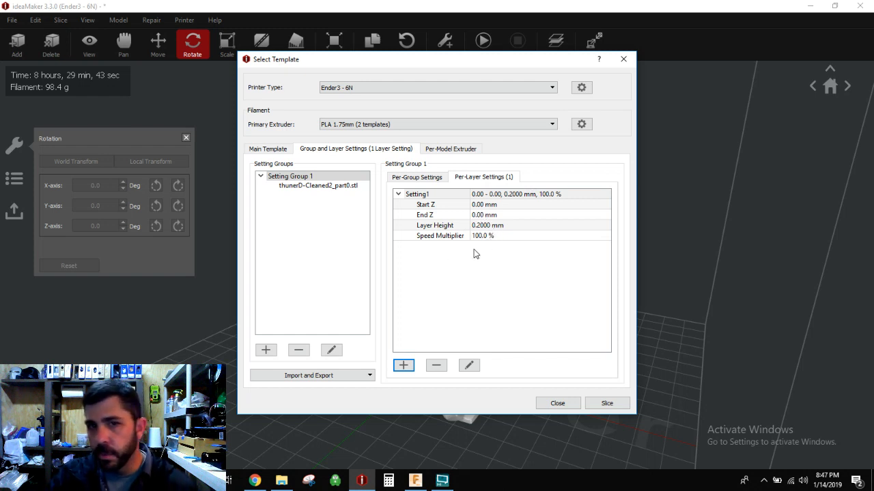
mouse_move(486, 211)
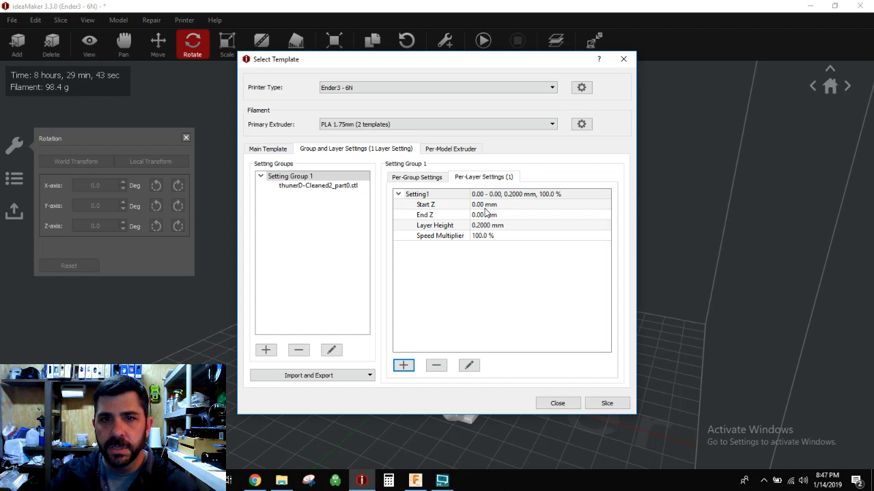
mouse_move(477, 337)
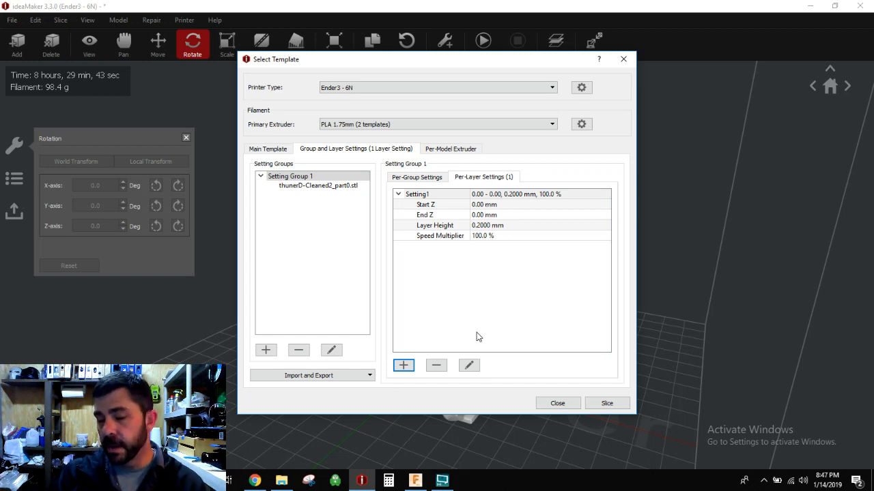
mouse_move(477, 309)
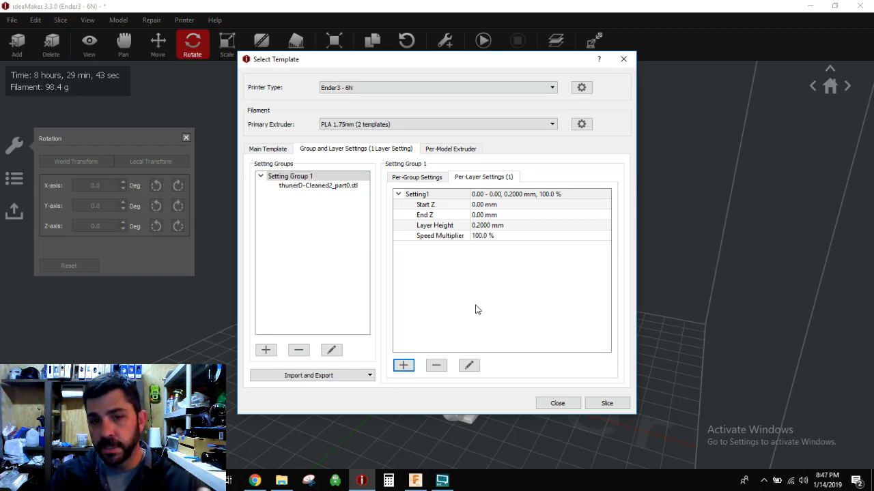
mouse_move(507, 391)
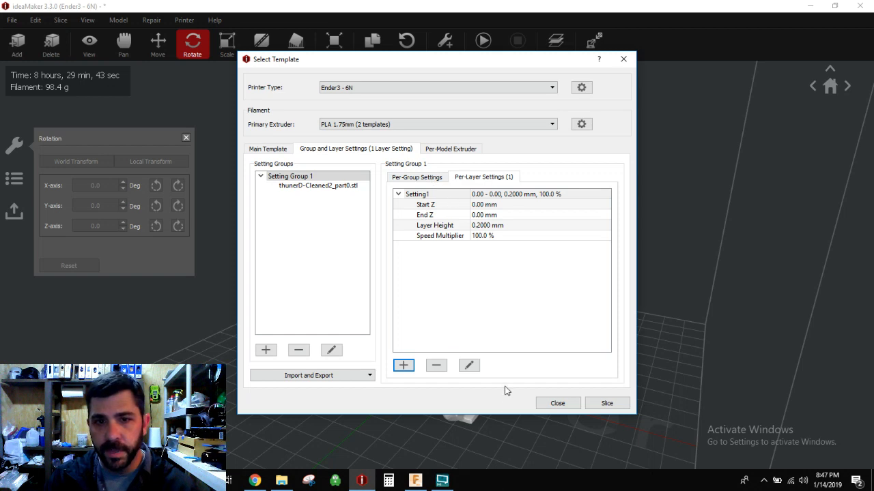
mouse_move(461, 278)
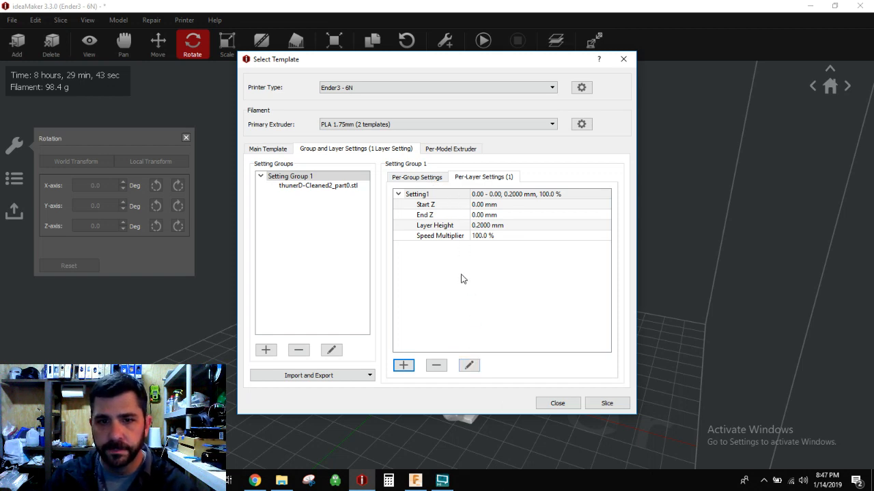
click(468, 366)
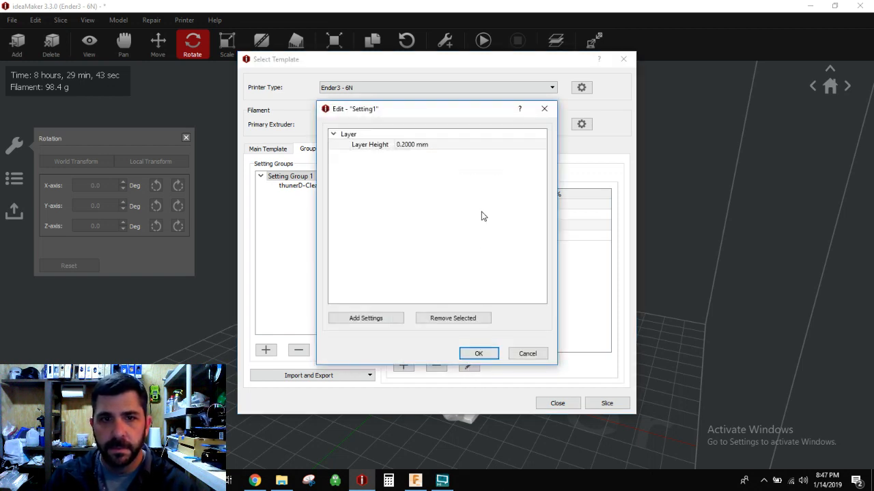
mouse_move(366, 318)
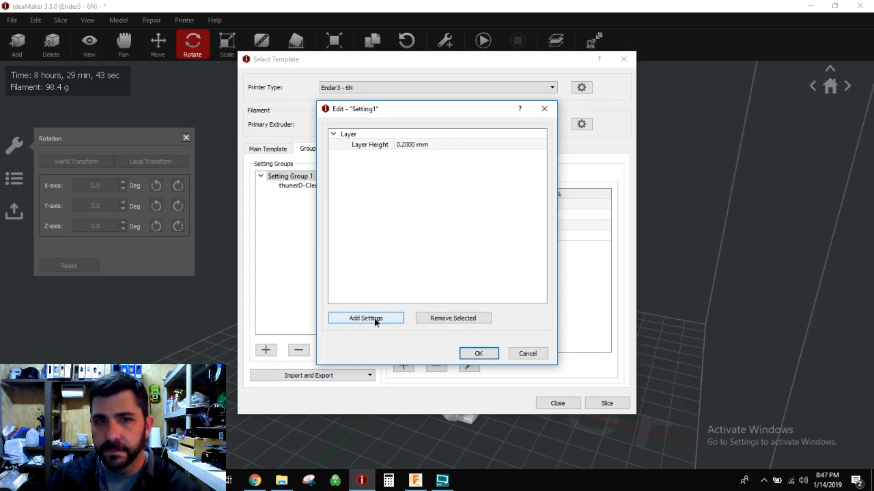
click(365, 318)
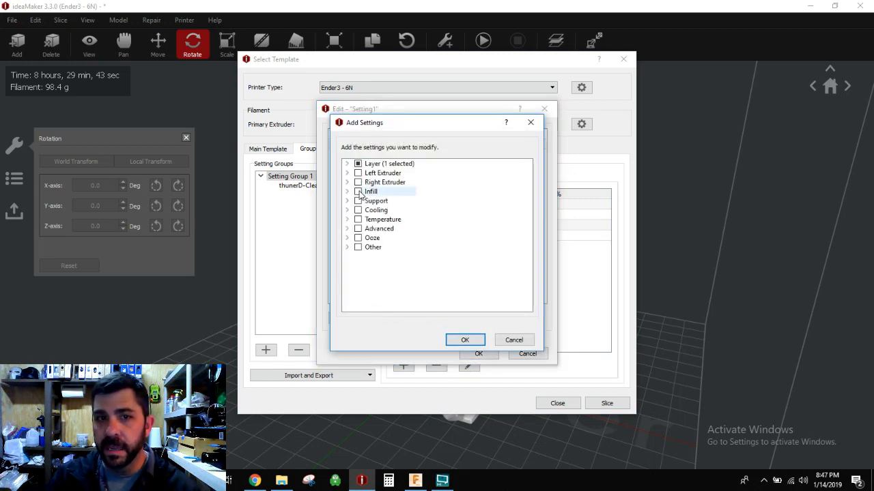
click(357, 191)
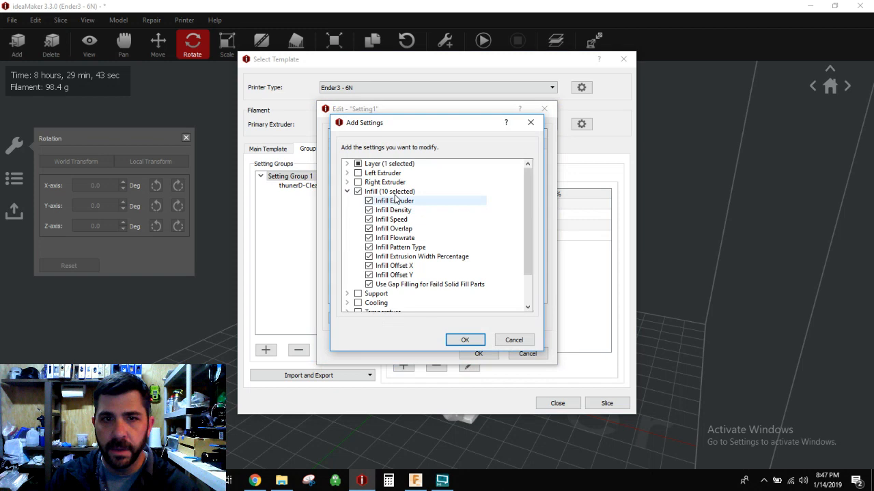
mouse_move(403, 219)
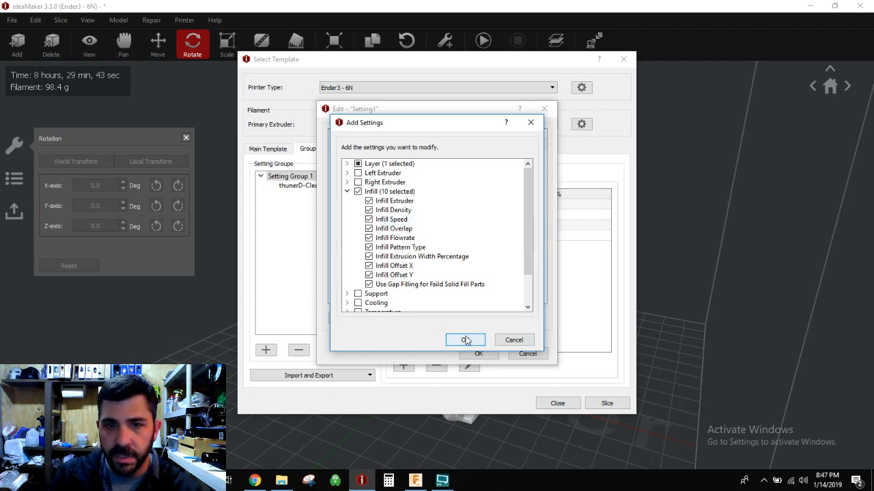
click(465, 340)
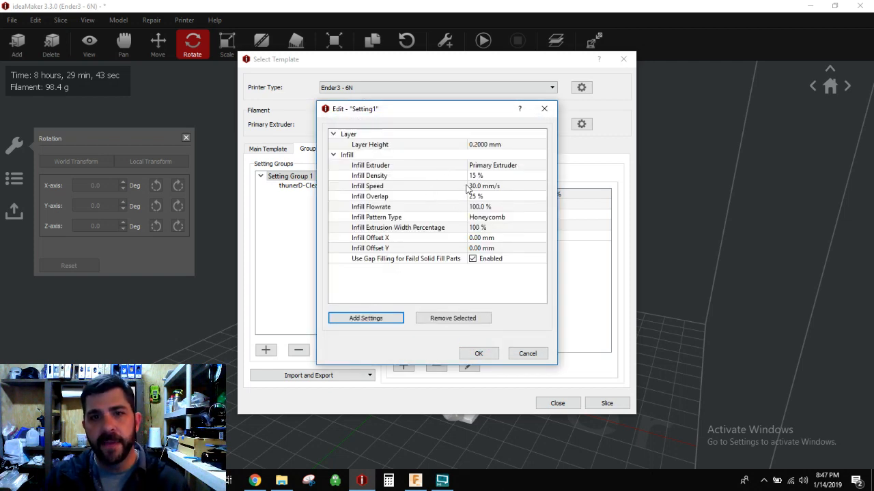
Set the layer setting's infill density to 0% and its start height to 14.50 mm.
click(370, 176)
text(0)
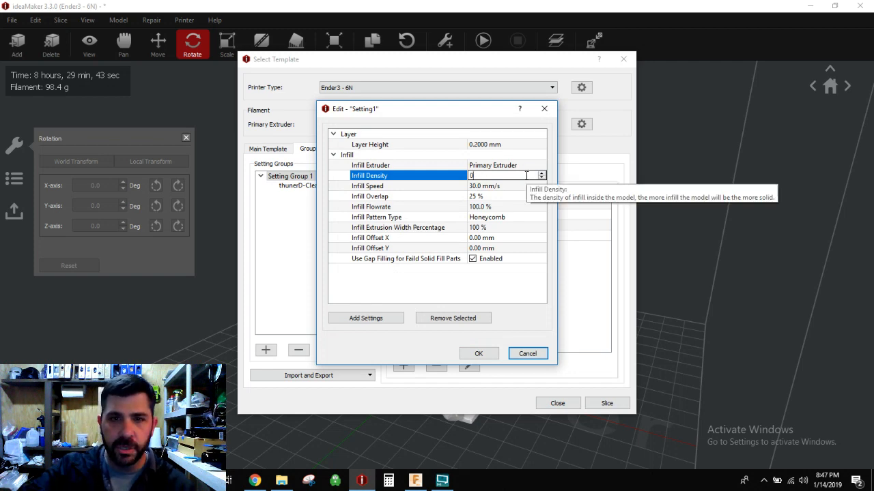
click(478, 354)
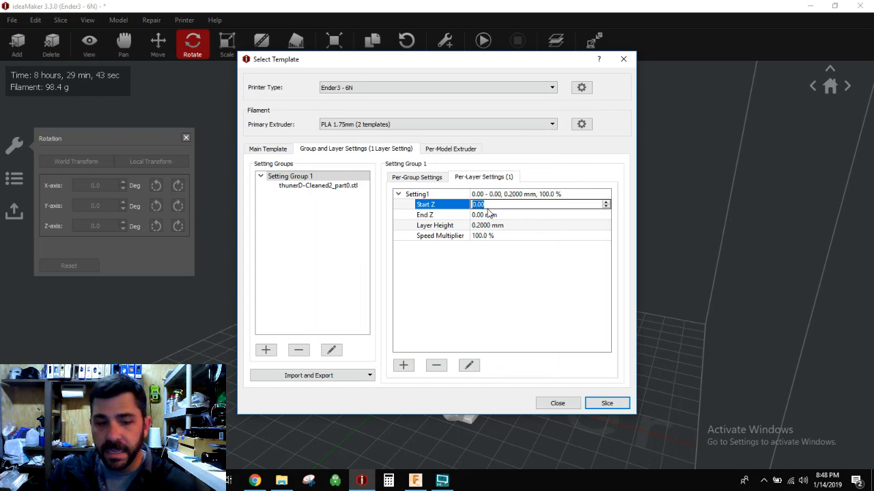
text(14.50 mm)
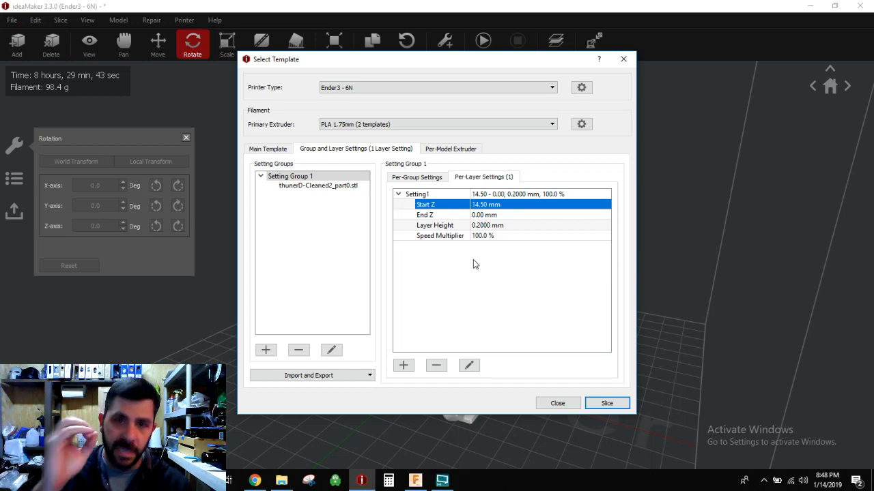
mouse_move(569, 376)
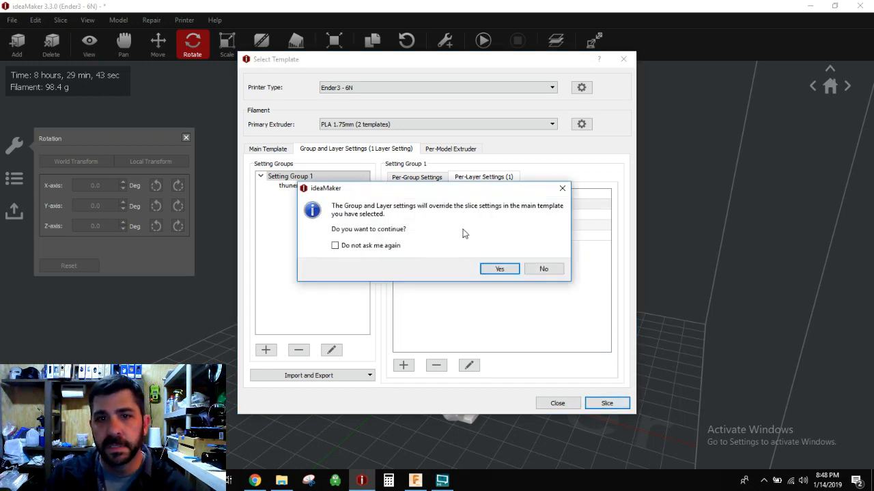
mouse_move(354, 234)
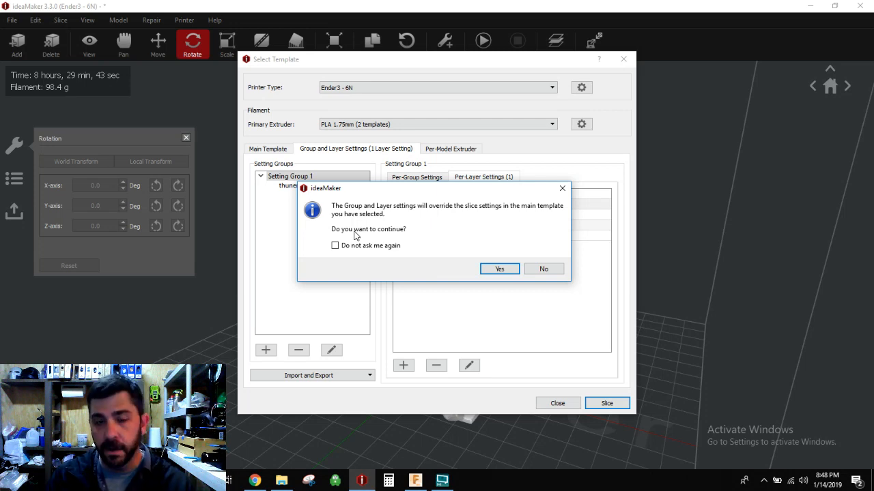
mouse_move(412, 261)
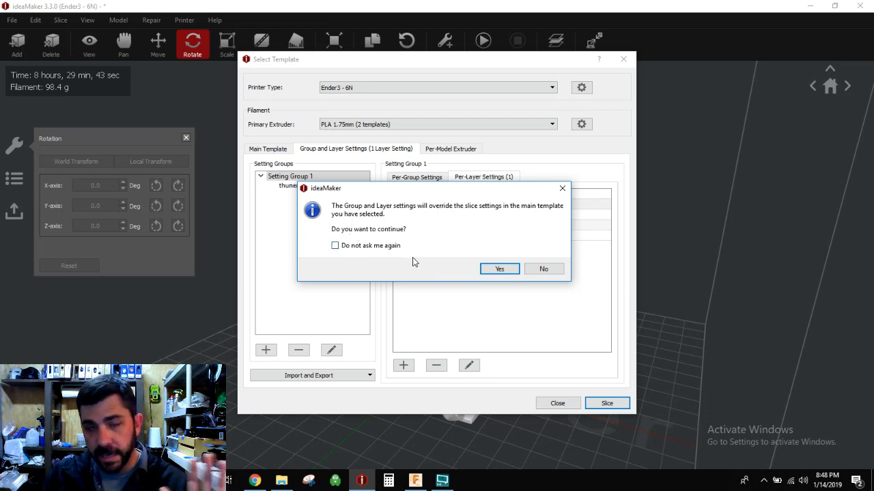
mouse_move(438, 258)
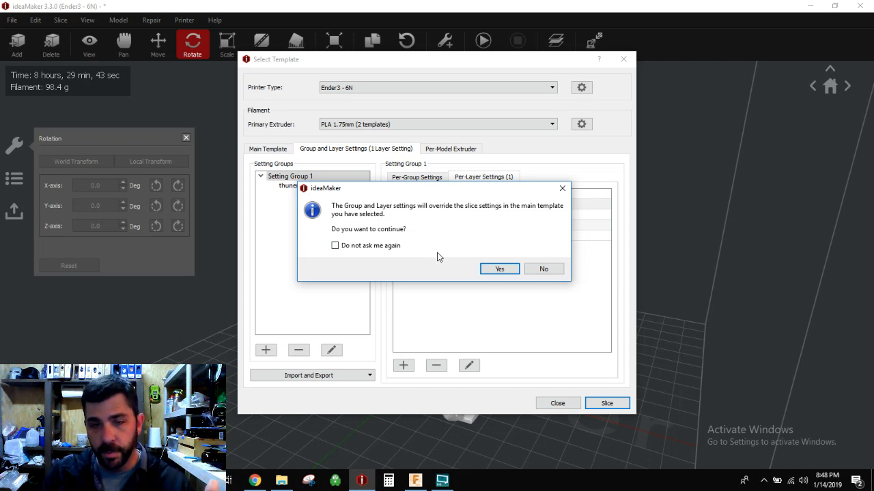
mouse_move(464, 259)
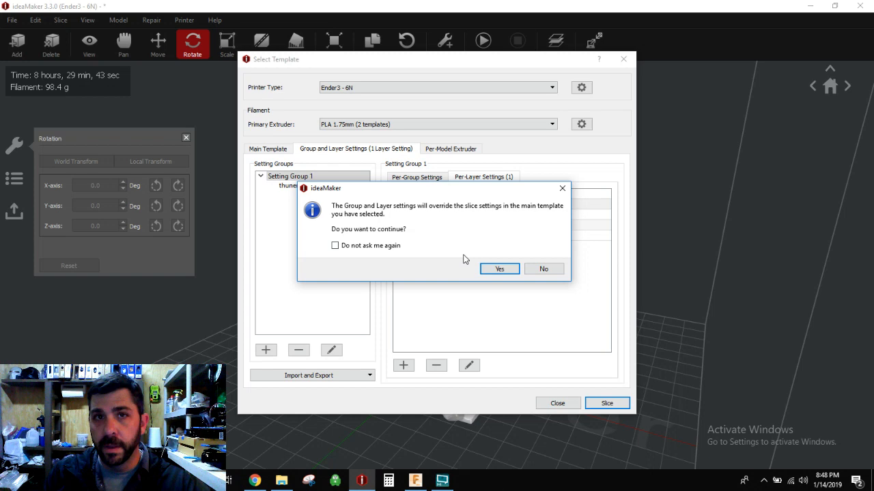
mouse_move(461, 263)
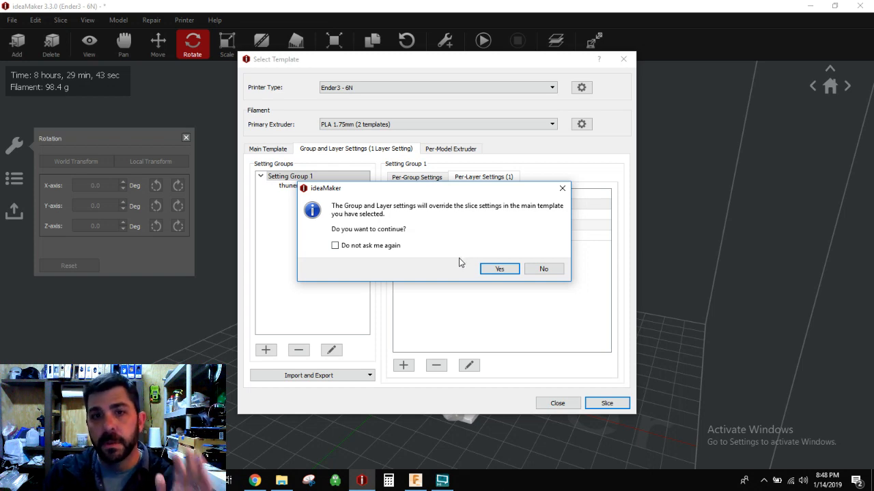
mouse_move(469, 265)
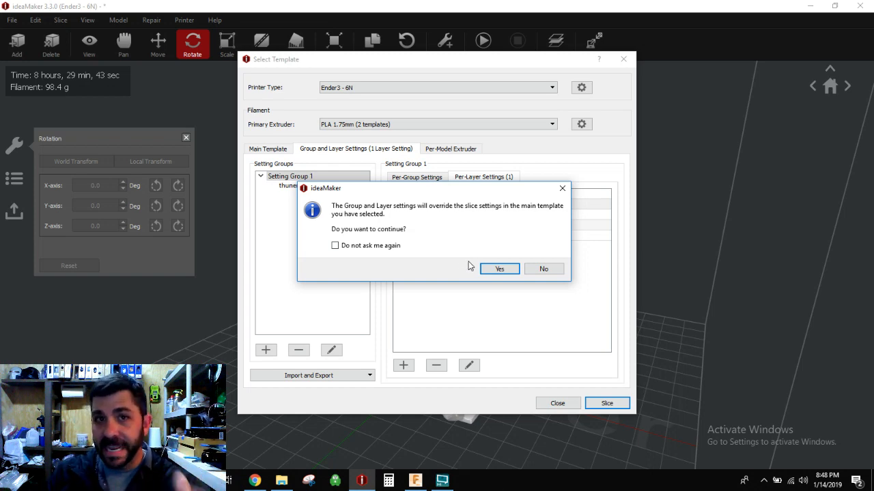
mouse_move(435, 367)
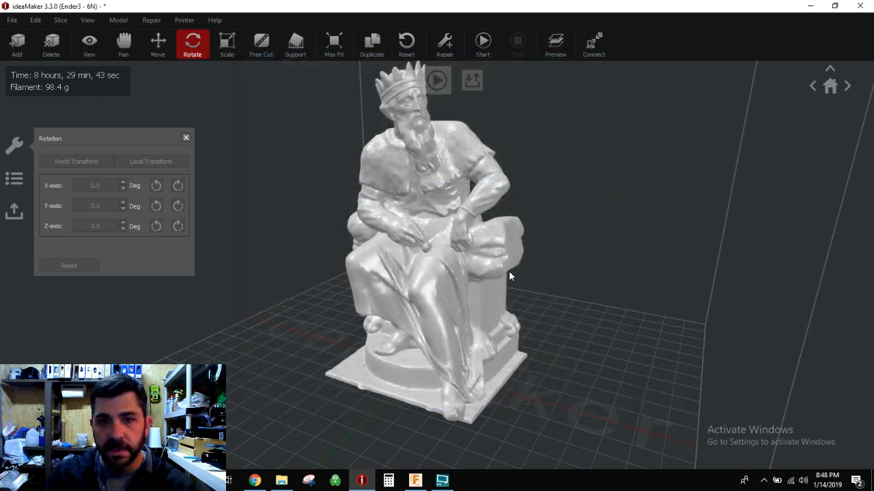
Re-slice the statue for a 6 h 42 min, 70.9 g estimate and open its preview.
click(482, 41)
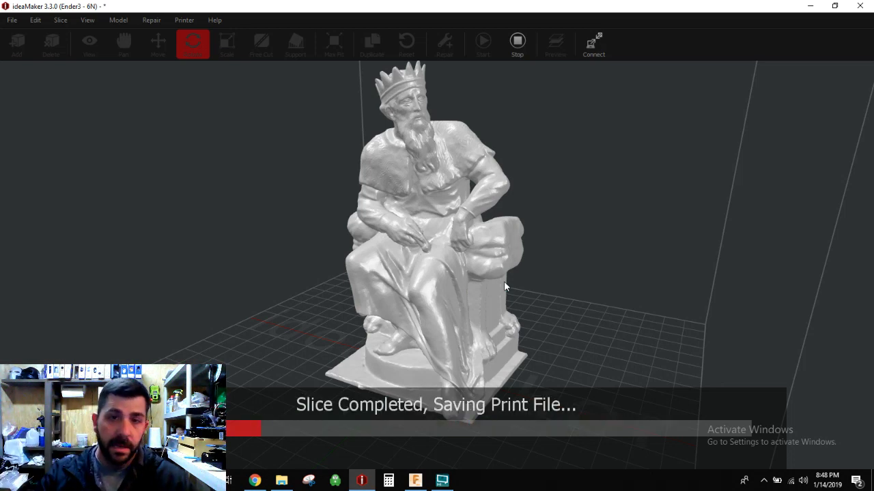
mouse_move(268, 32)
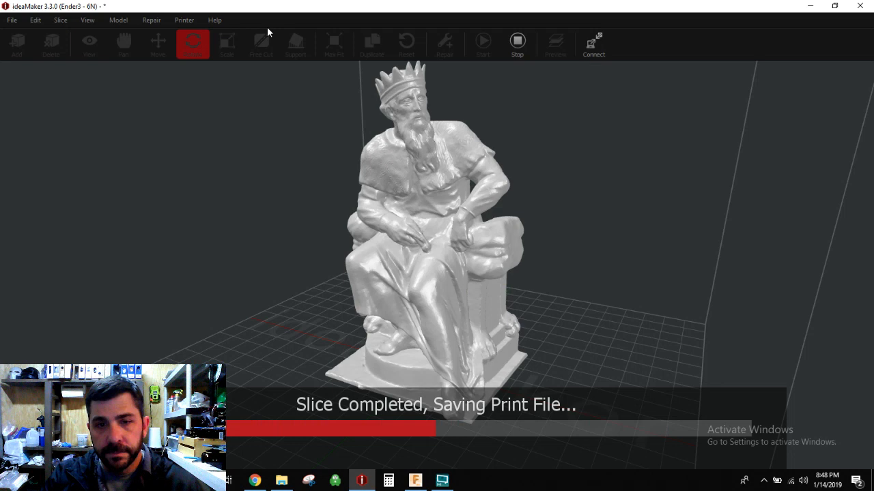
mouse_move(597, 222)
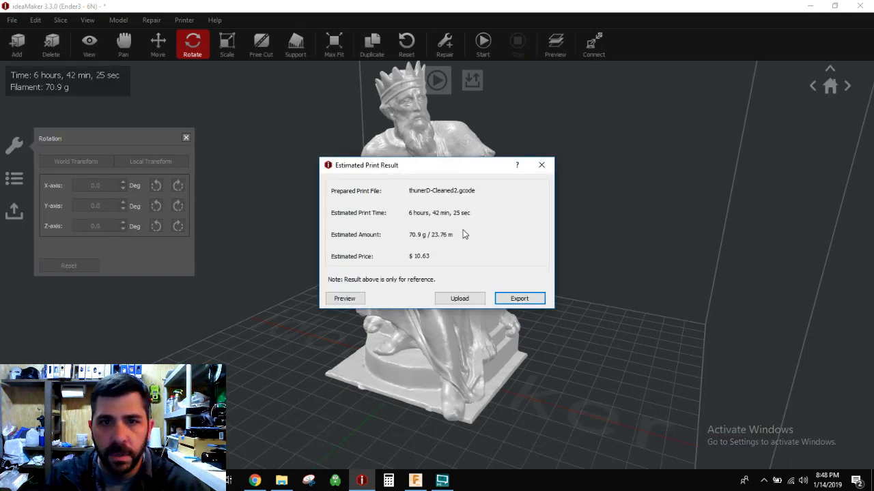
mouse_move(441, 229)
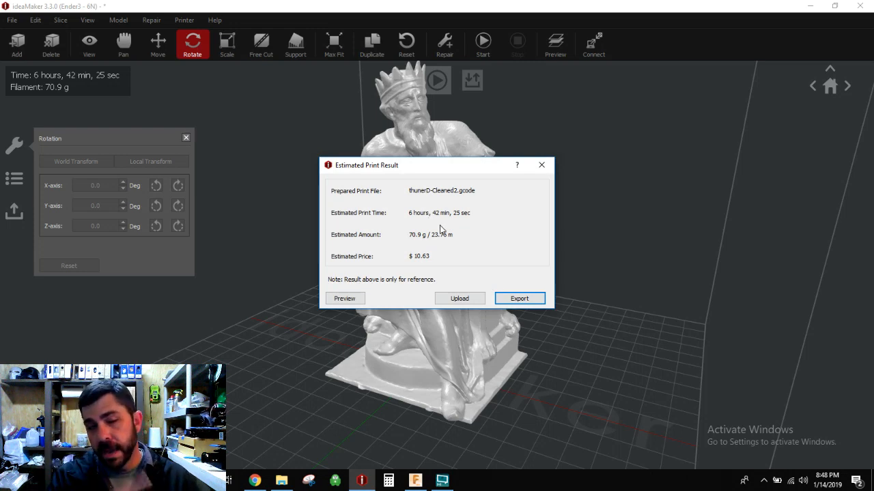
mouse_move(426, 243)
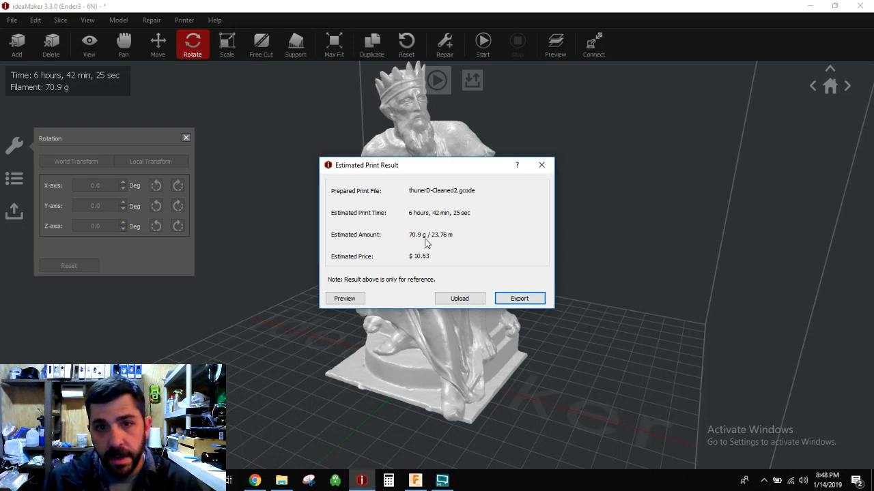
mouse_move(430, 235)
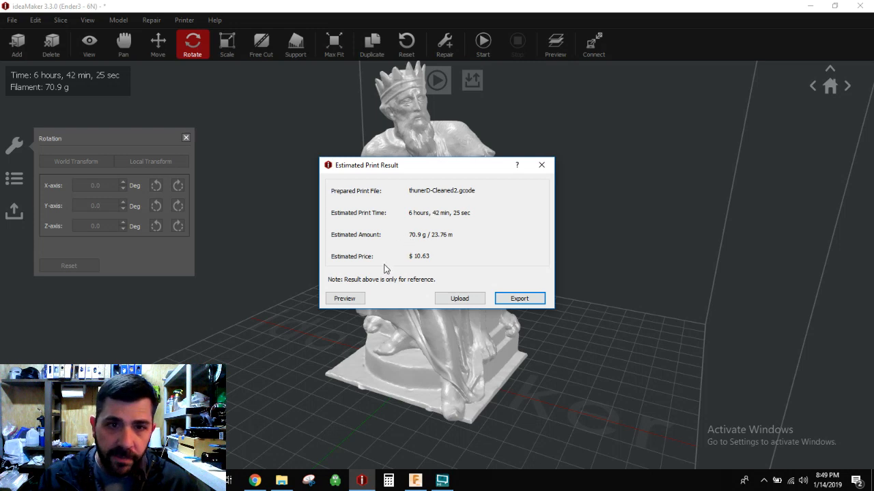
click(344, 298)
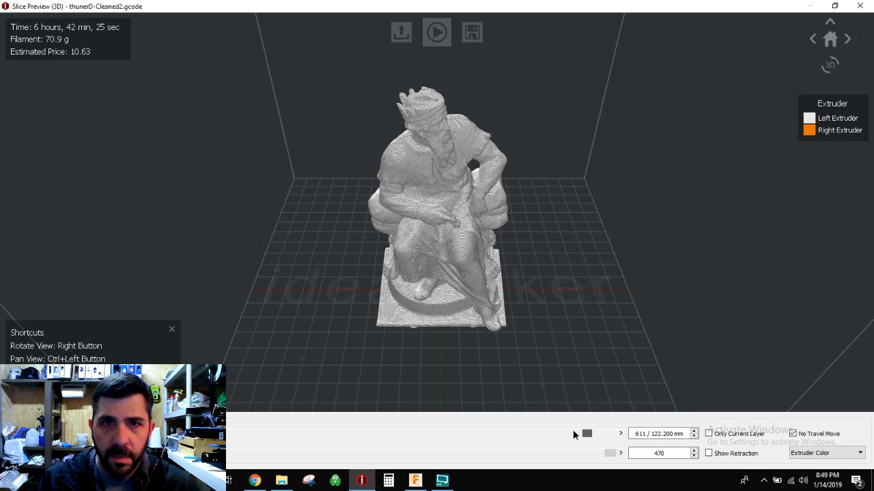
Scrub the layer slider down past 66.6 mm and 55.6 mm to reveal the hollow walls-only torso.
drag(586, 433, 512, 433)
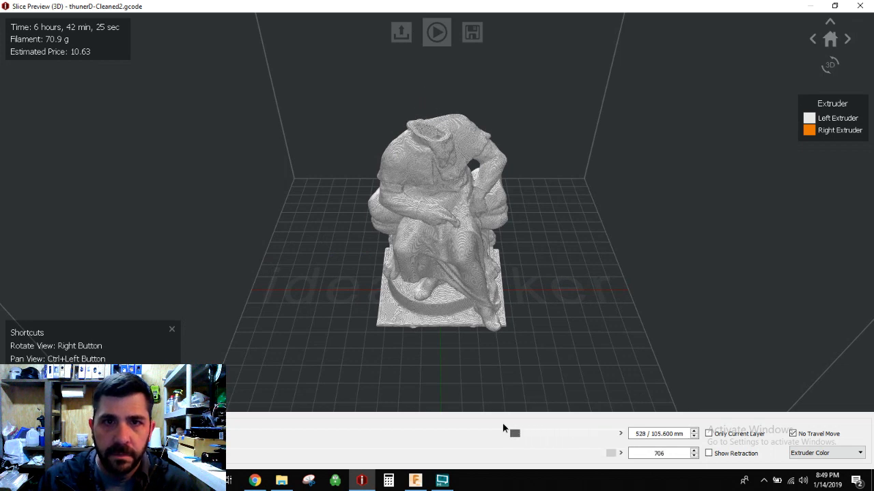
drag(515, 433, 426, 433)
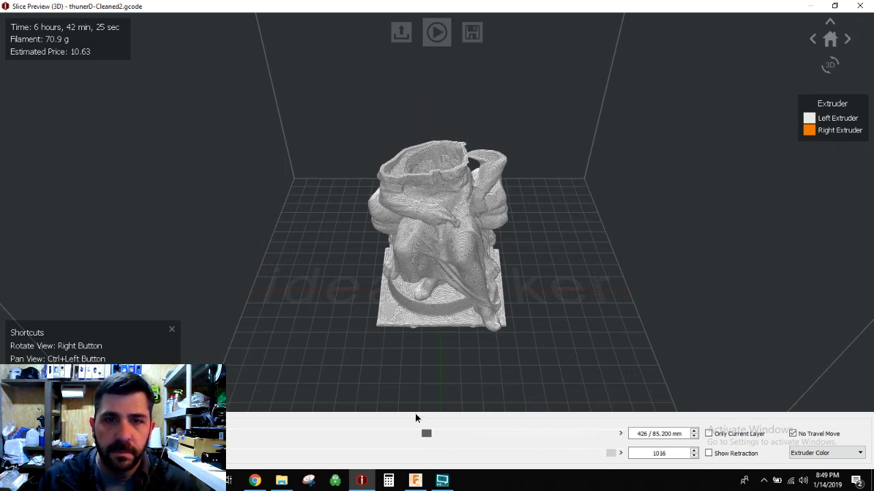
drag(425, 434, 357, 434)
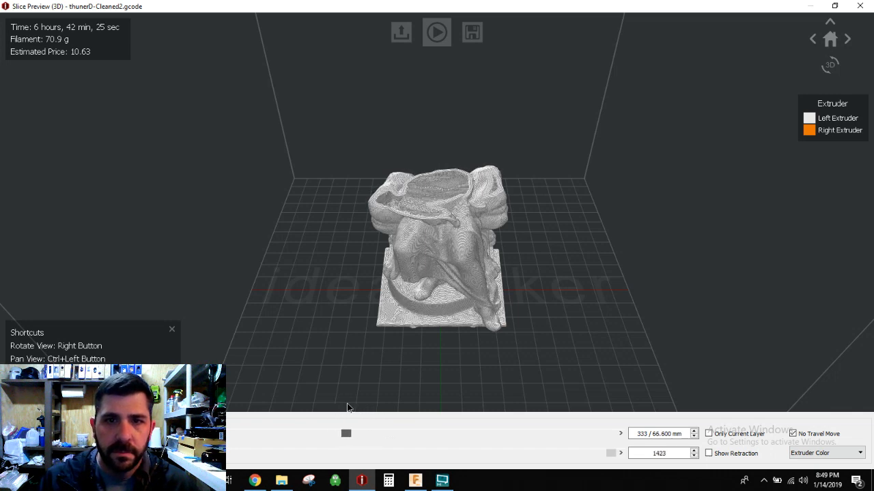
drag(346, 433, 299, 434)
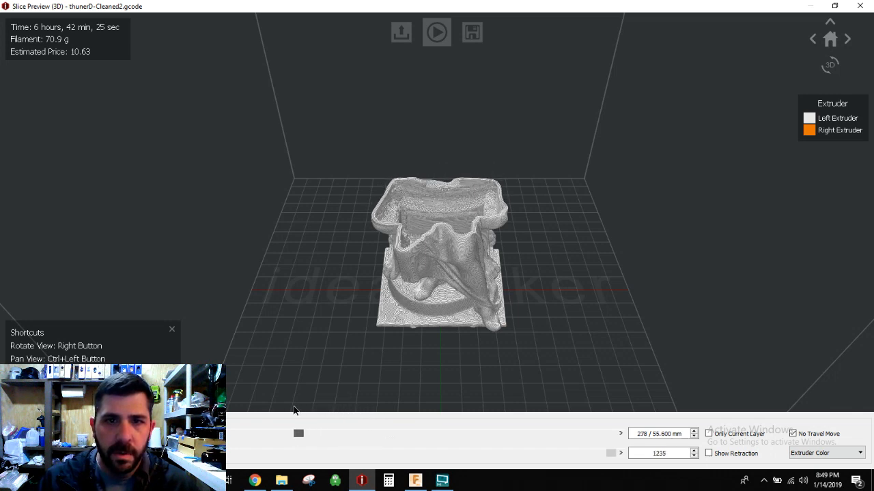
drag(298, 434, 248, 434)
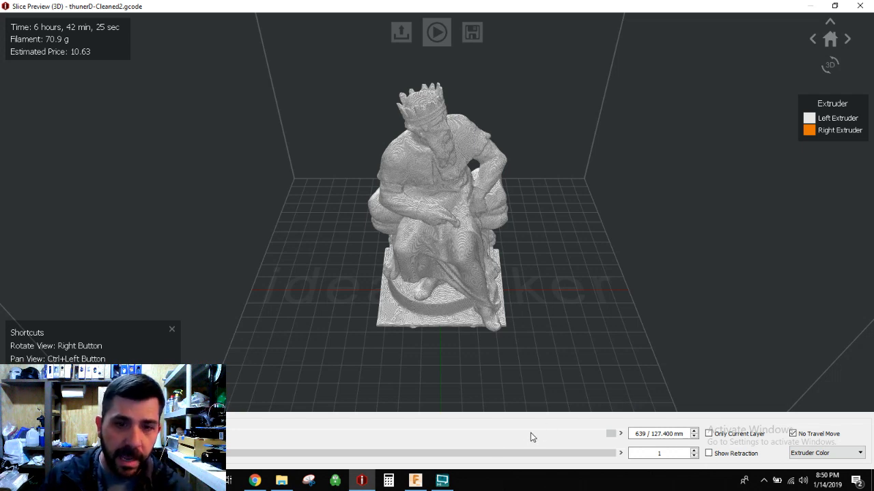
mouse_move(457, 472)
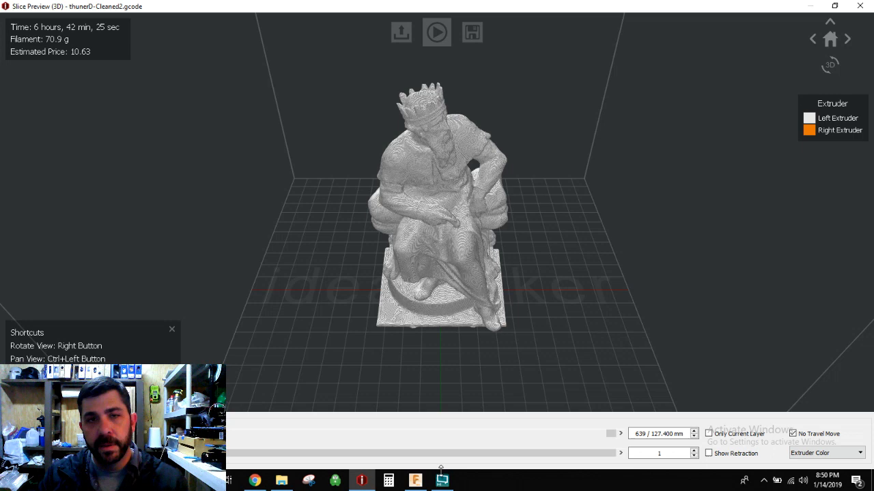
mouse_move(441, 481)
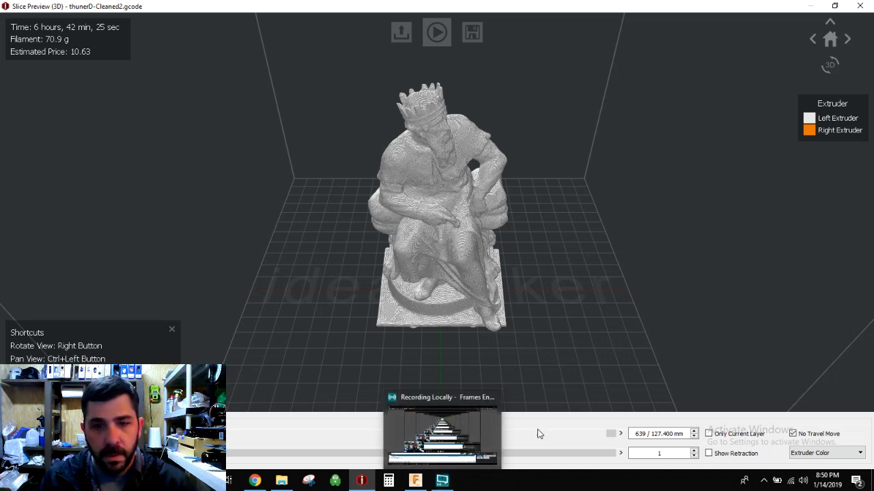